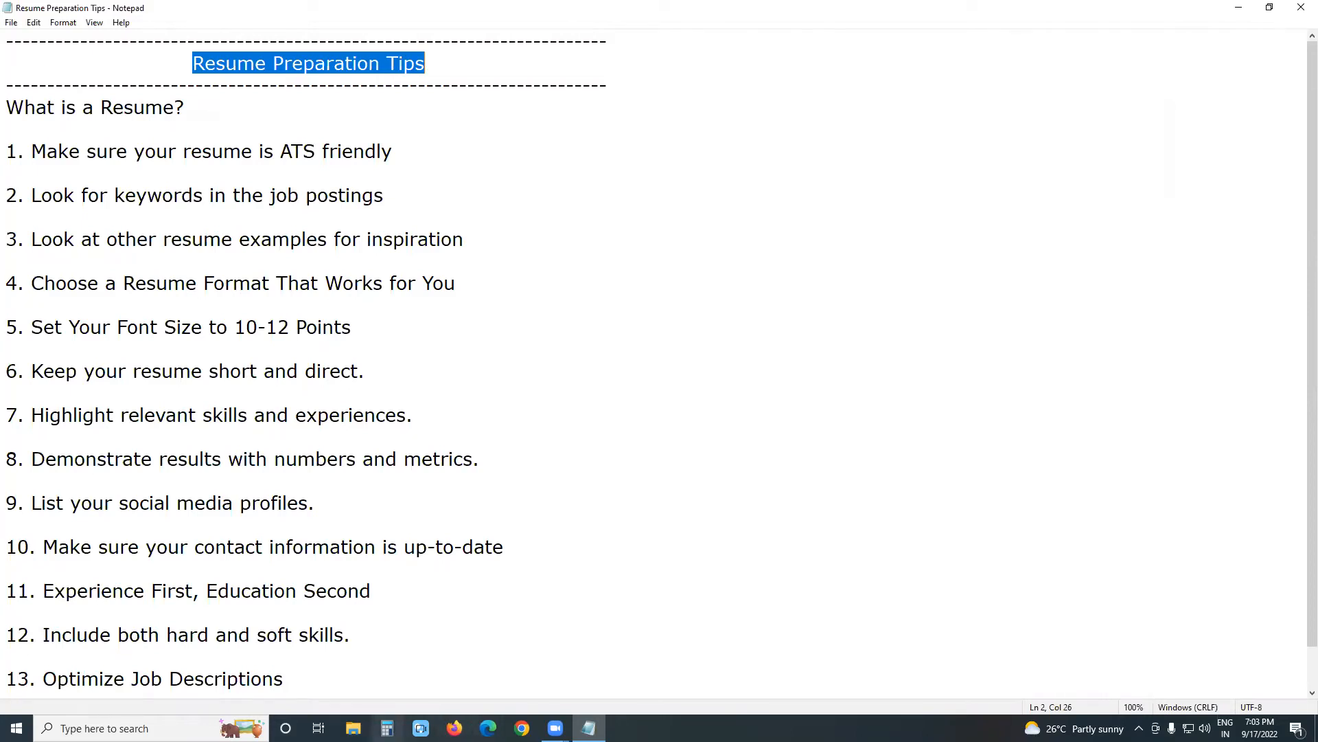
mouse_move(386, 727)
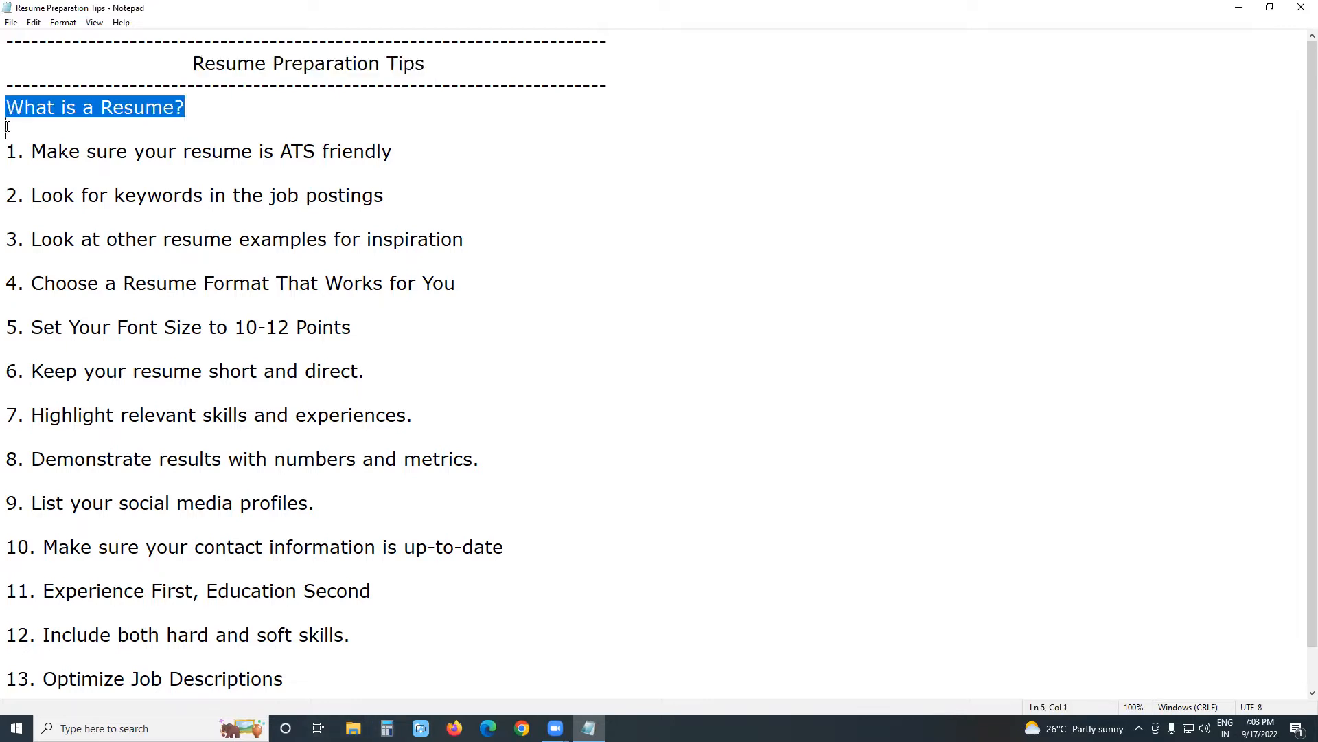
mouse_move(192, 551)
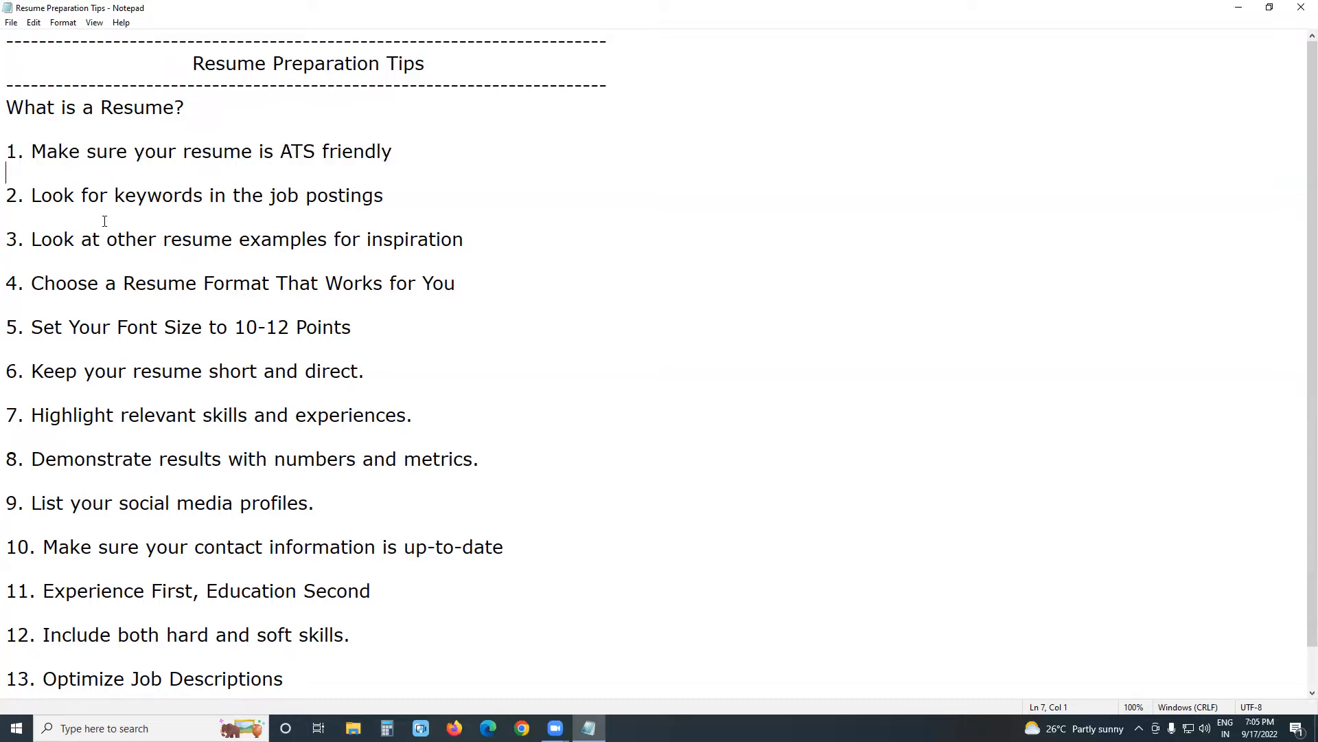
mouse_move(7, 238)
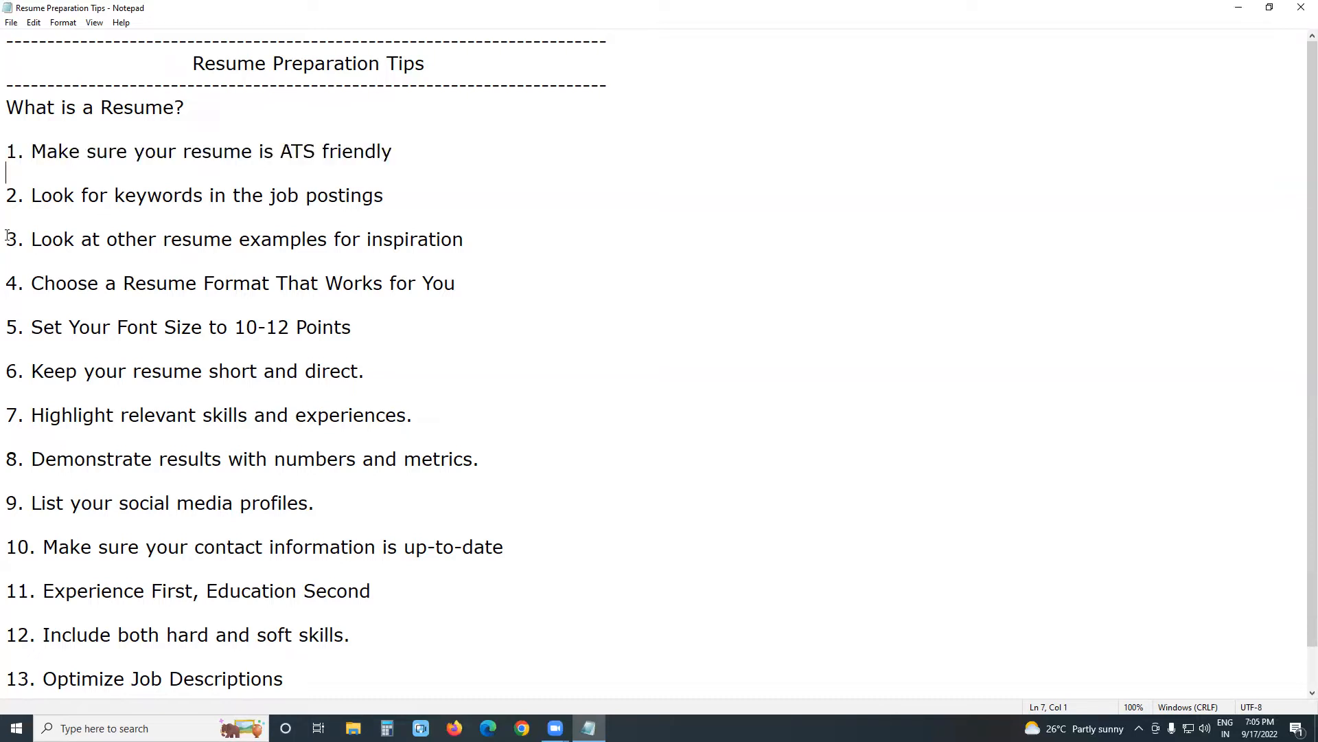
Step: Select the whole line for tip 2, 'Look for keywords in the job postings'
triple_click(194, 195)
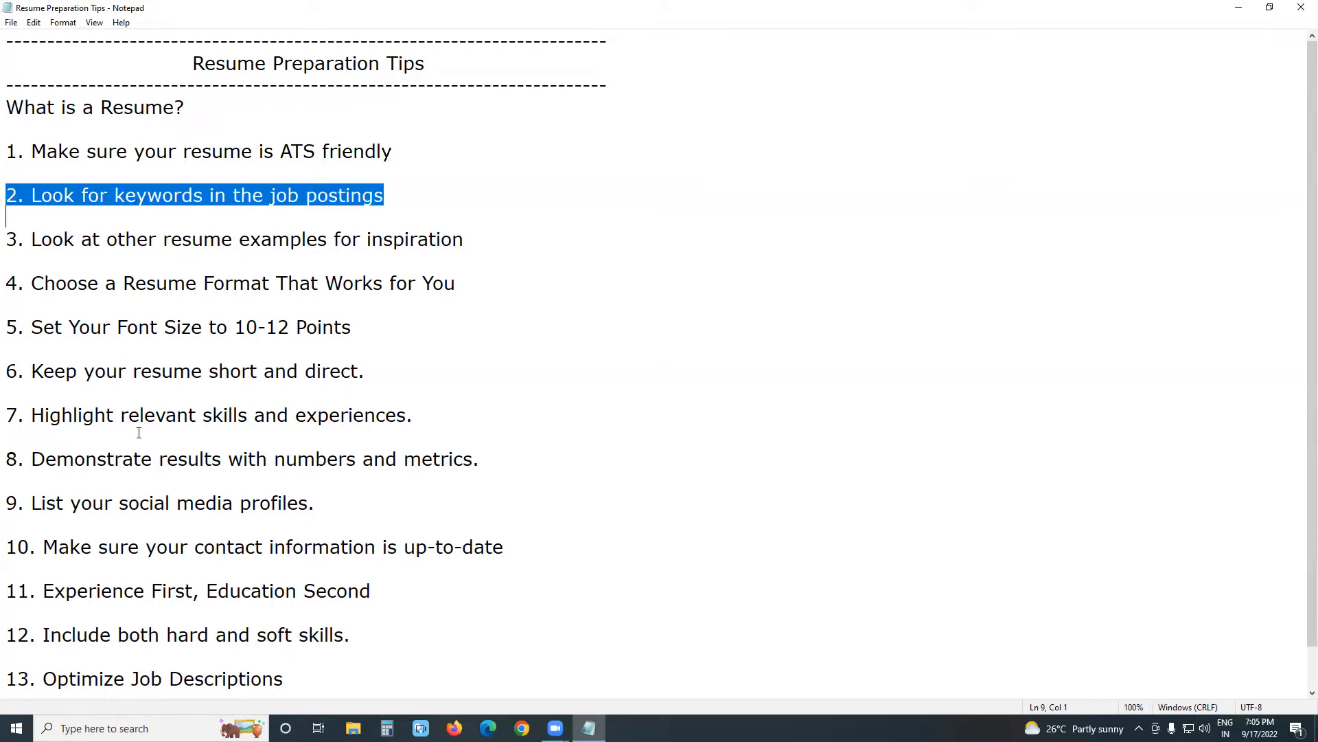
mouse_move(196, 528)
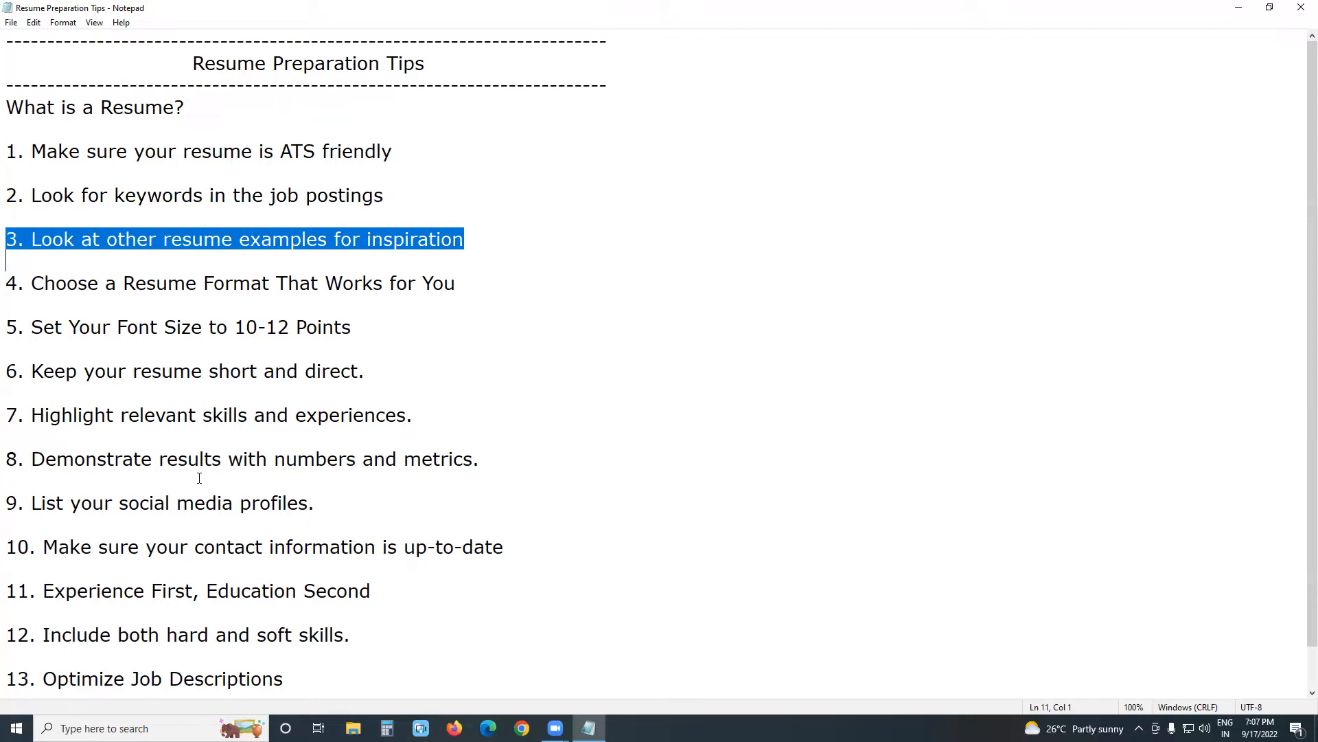
mouse_move(116, 381)
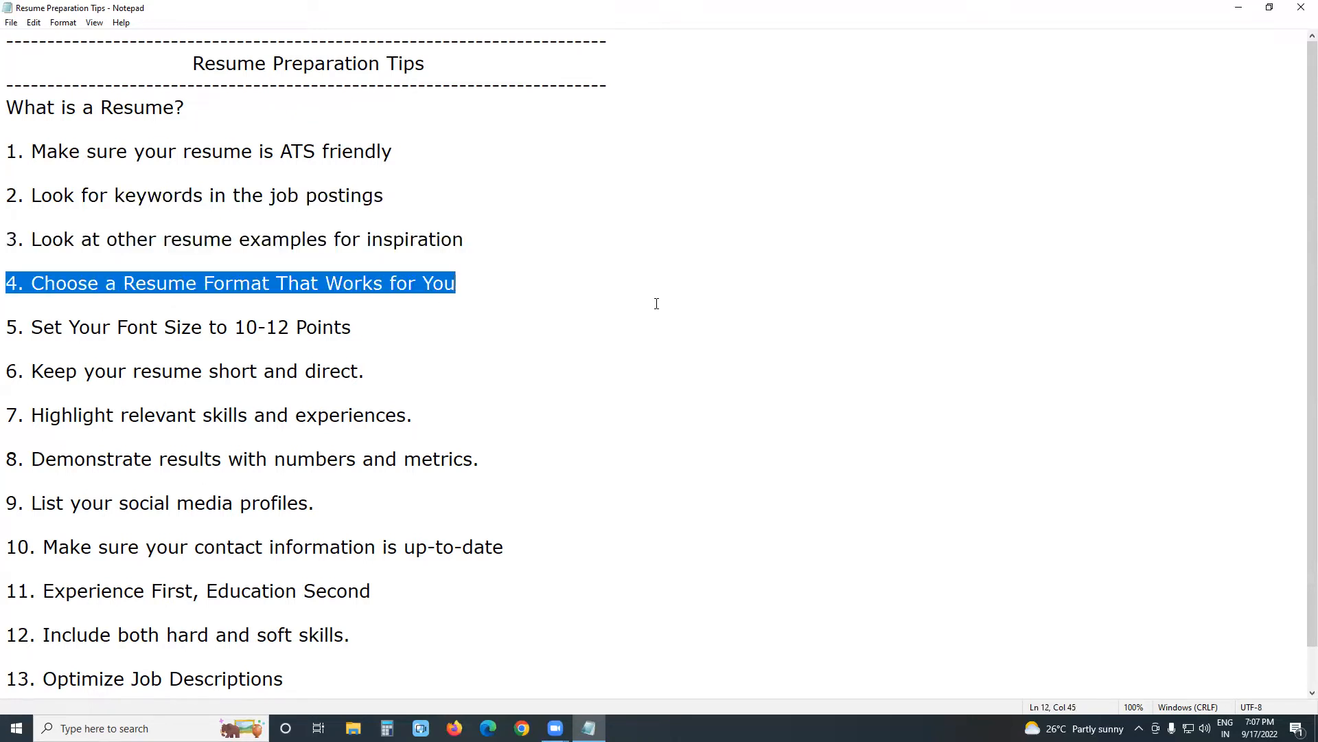
mouse_move(681, 346)
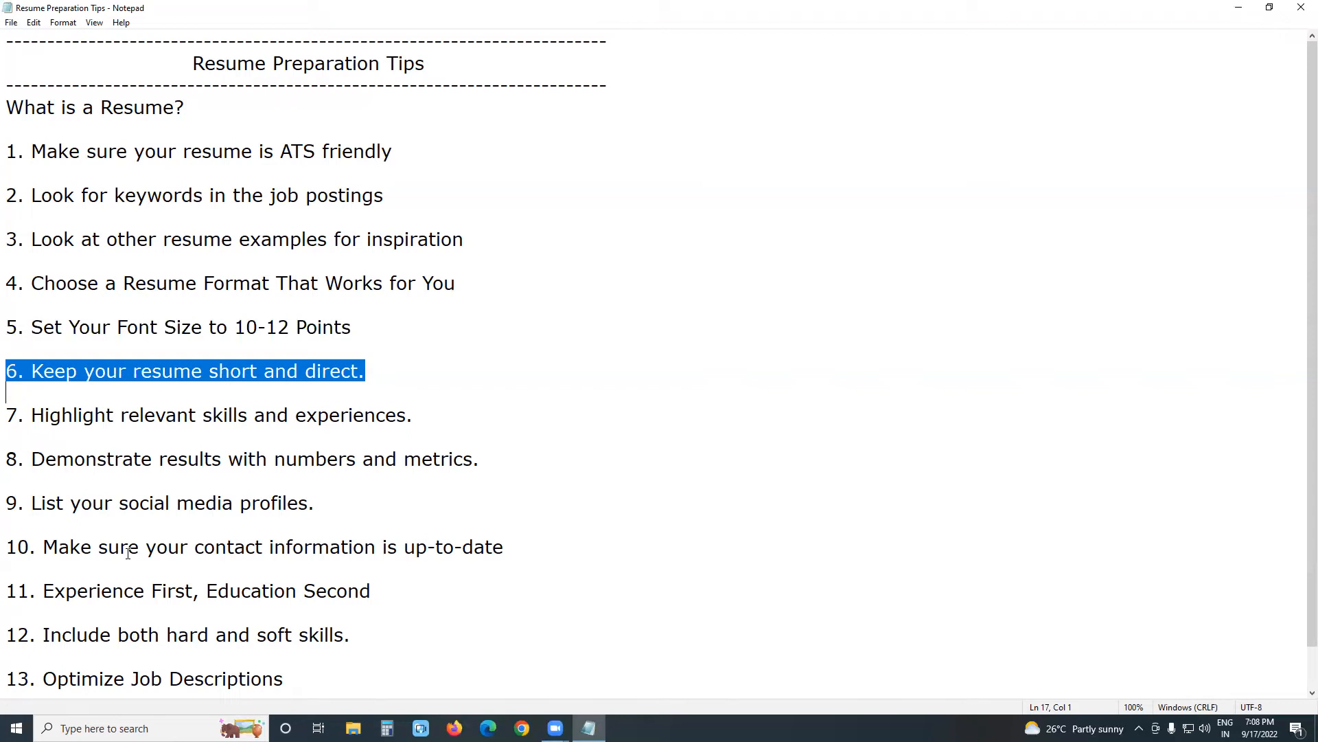
Step: Clear tip 6's highlight and select the full line of tip 7, 'Highlight relevant skills and experiences.'
click(9, 415)
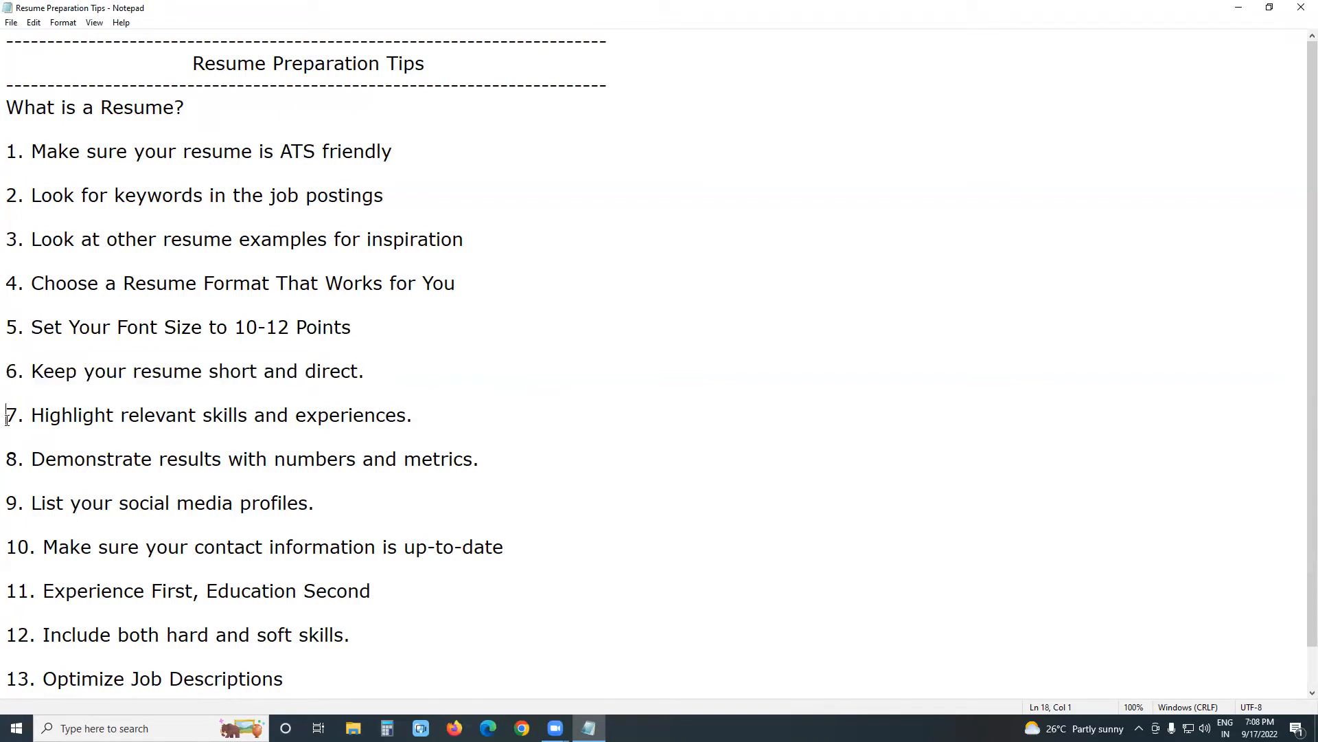
triple_click(209, 414)
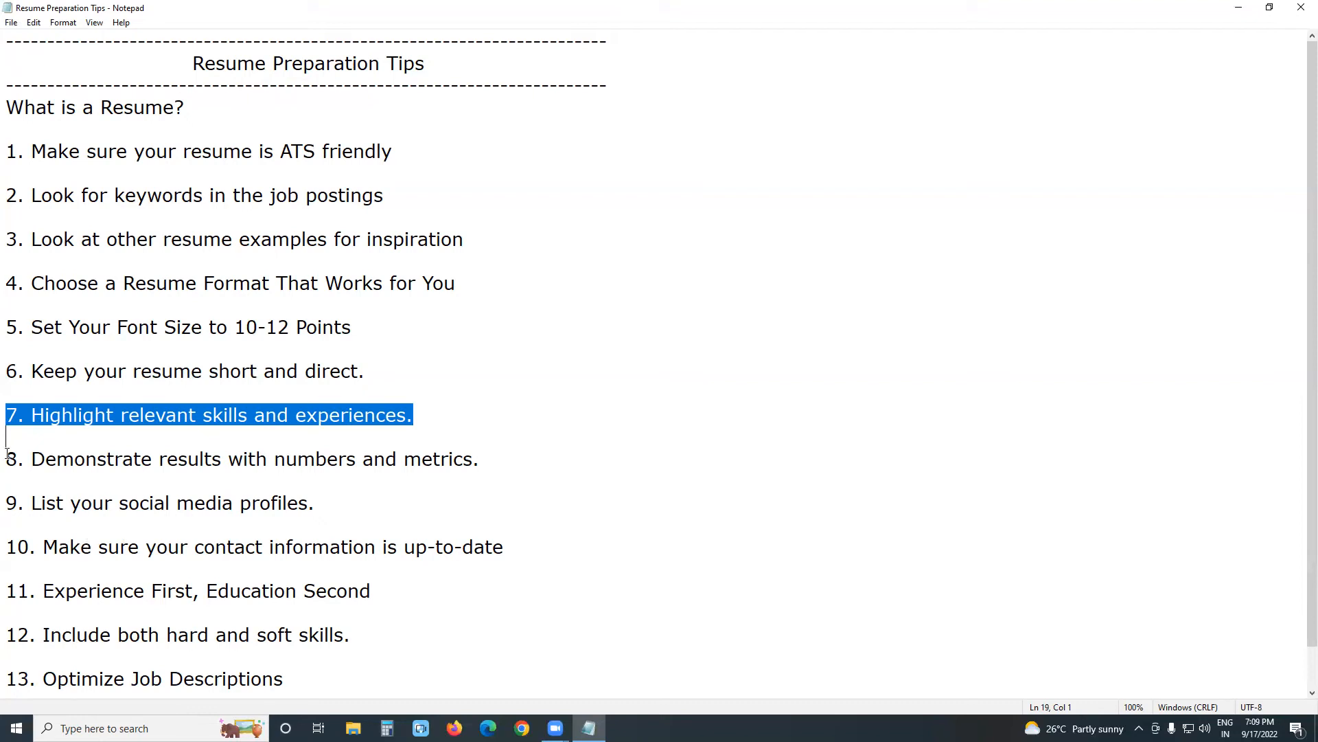
Step: Select the entire line for tip 8, 'Demonstrate results with numbers and metrics.'
triple_click(244, 458)
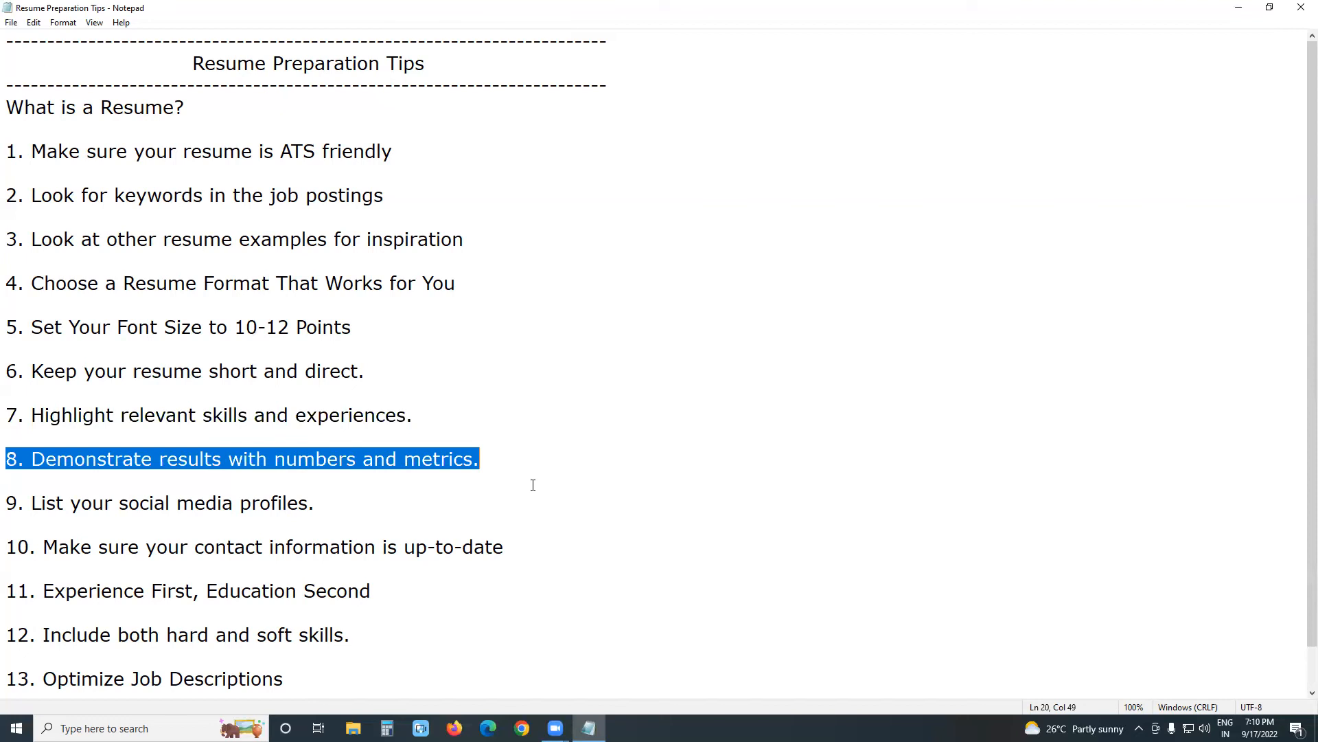
mouse_move(88, 530)
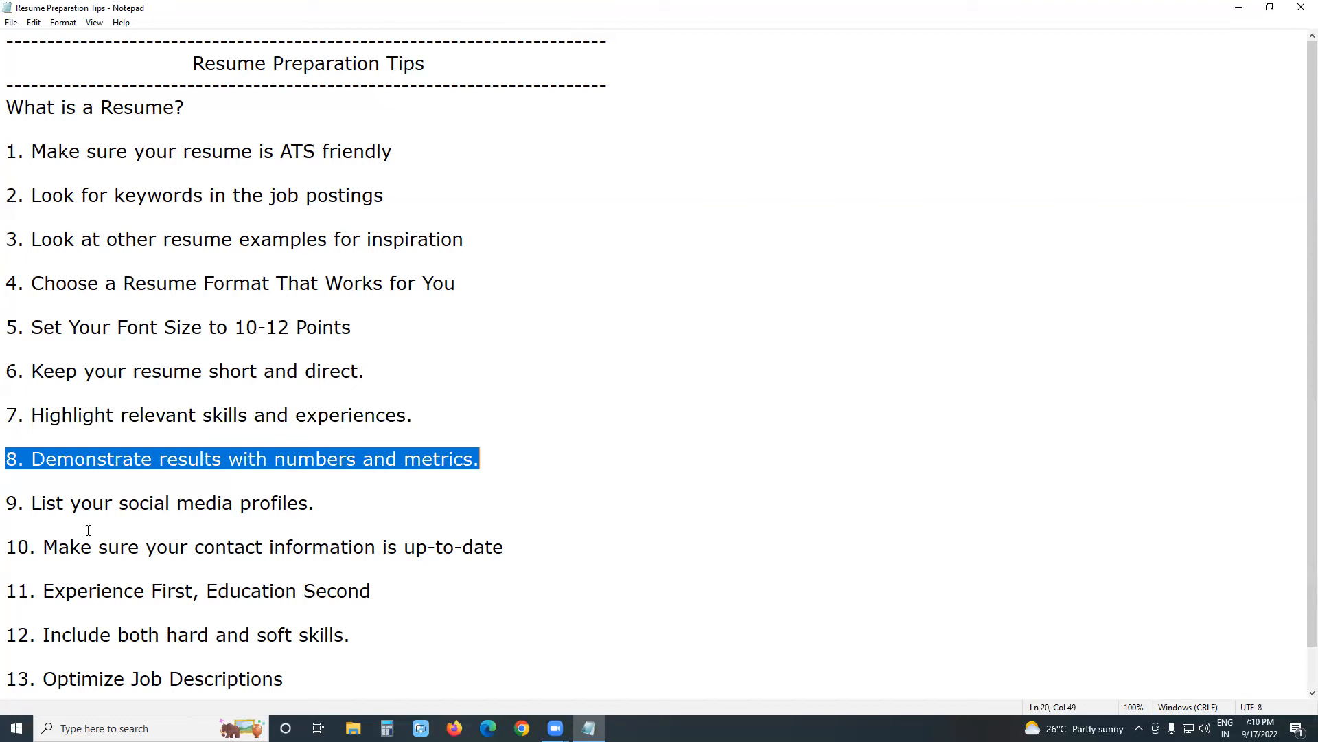
Step: Select tip 9, 'List your social media profiles.', then scroll down toward the list's end
triple_click(160, 502)
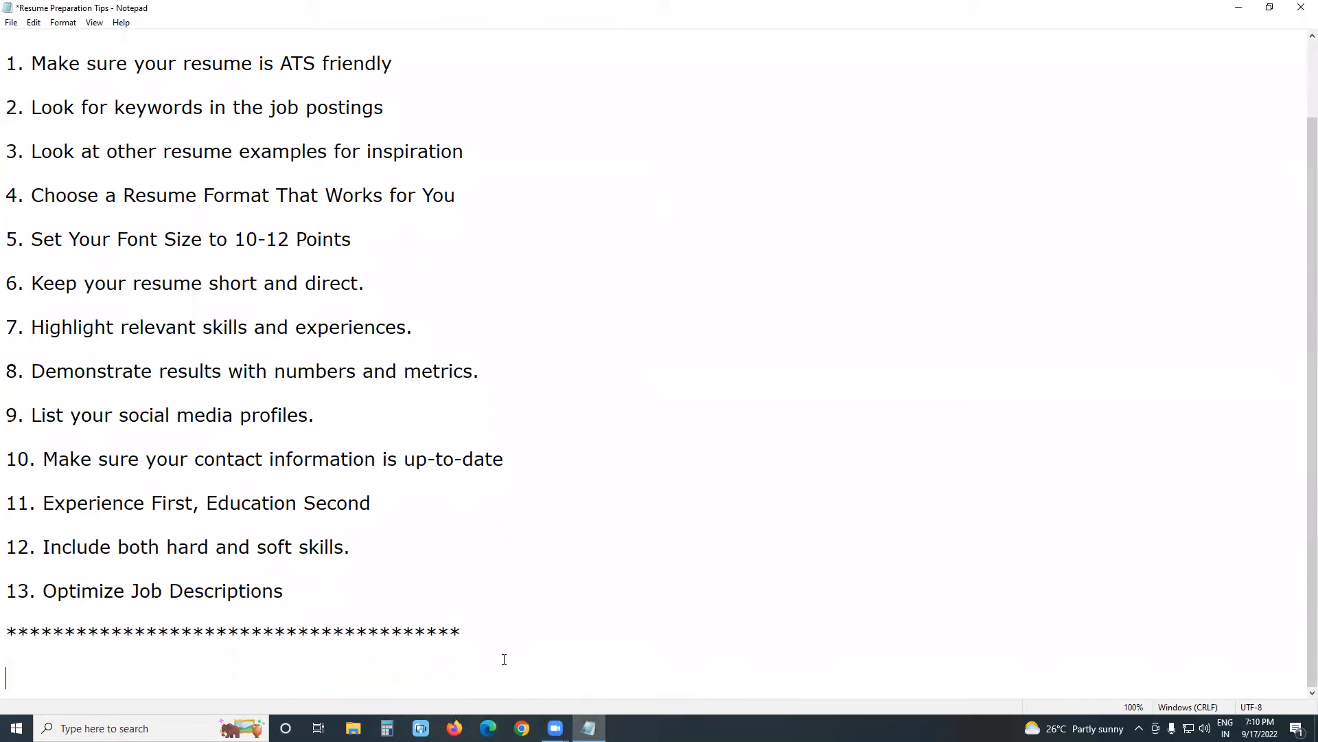
scroll(down, 3)
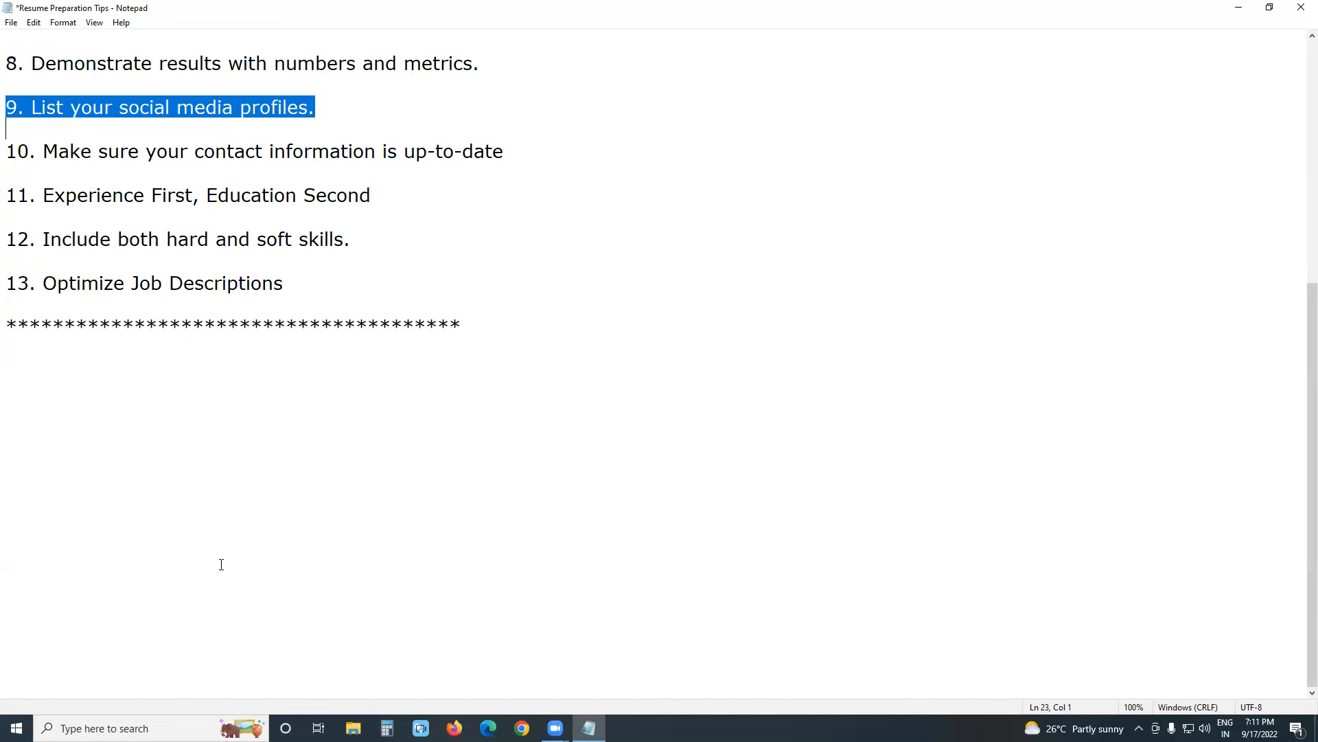
mouse_move(6, 239)
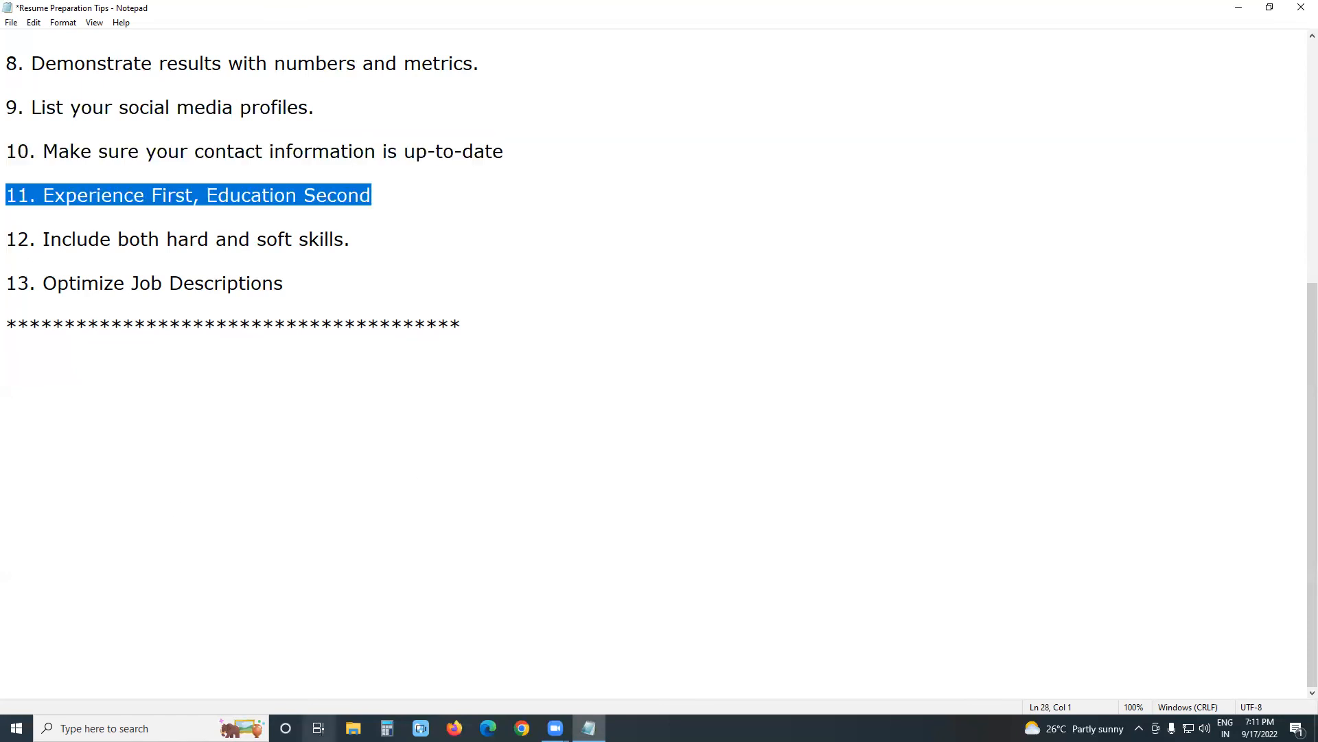
mouse_move(318, 727)
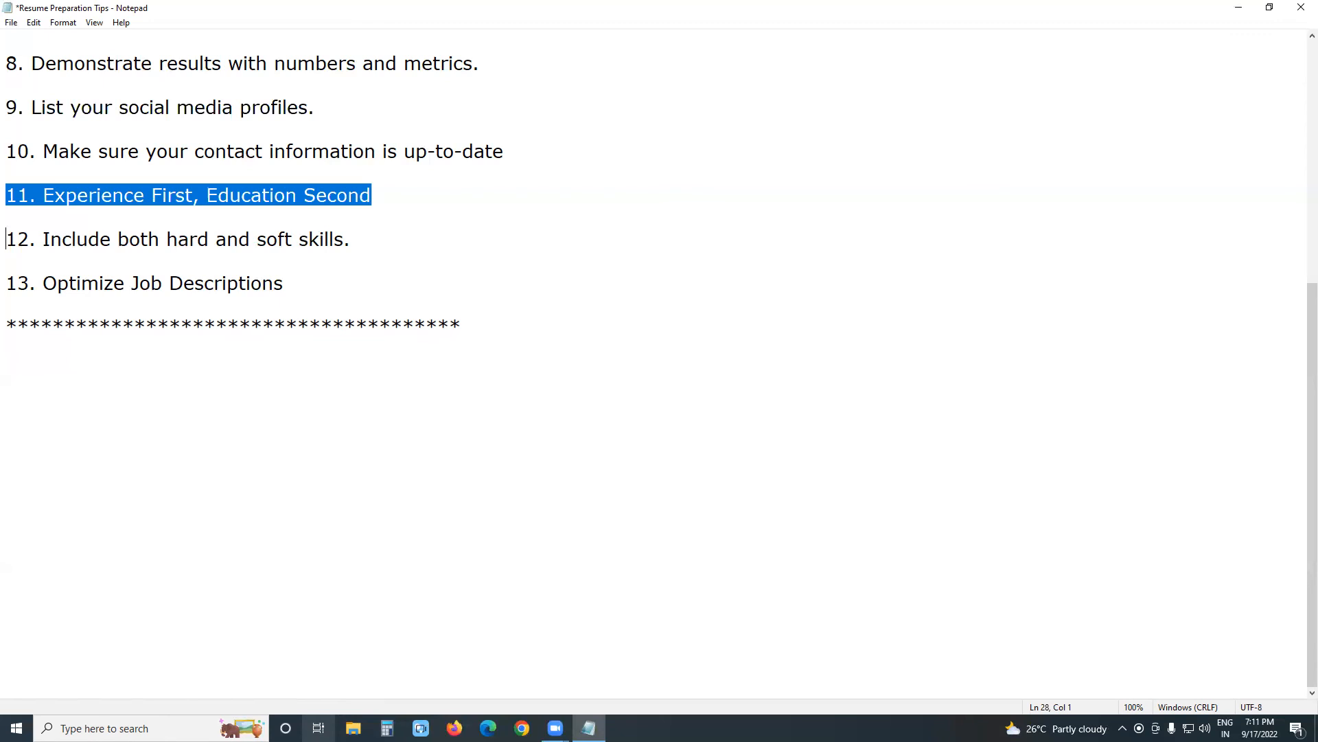
mouse_move(7, 406)
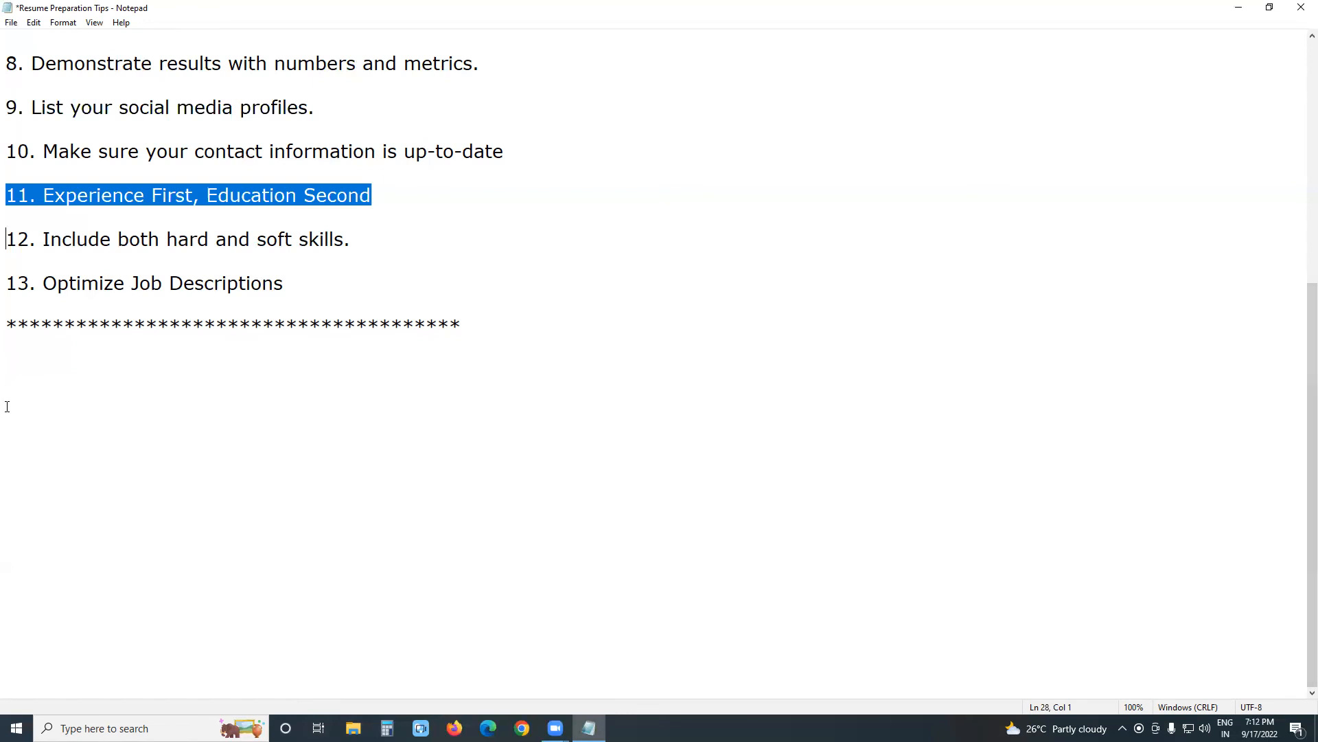
mouse_move(153, 538)
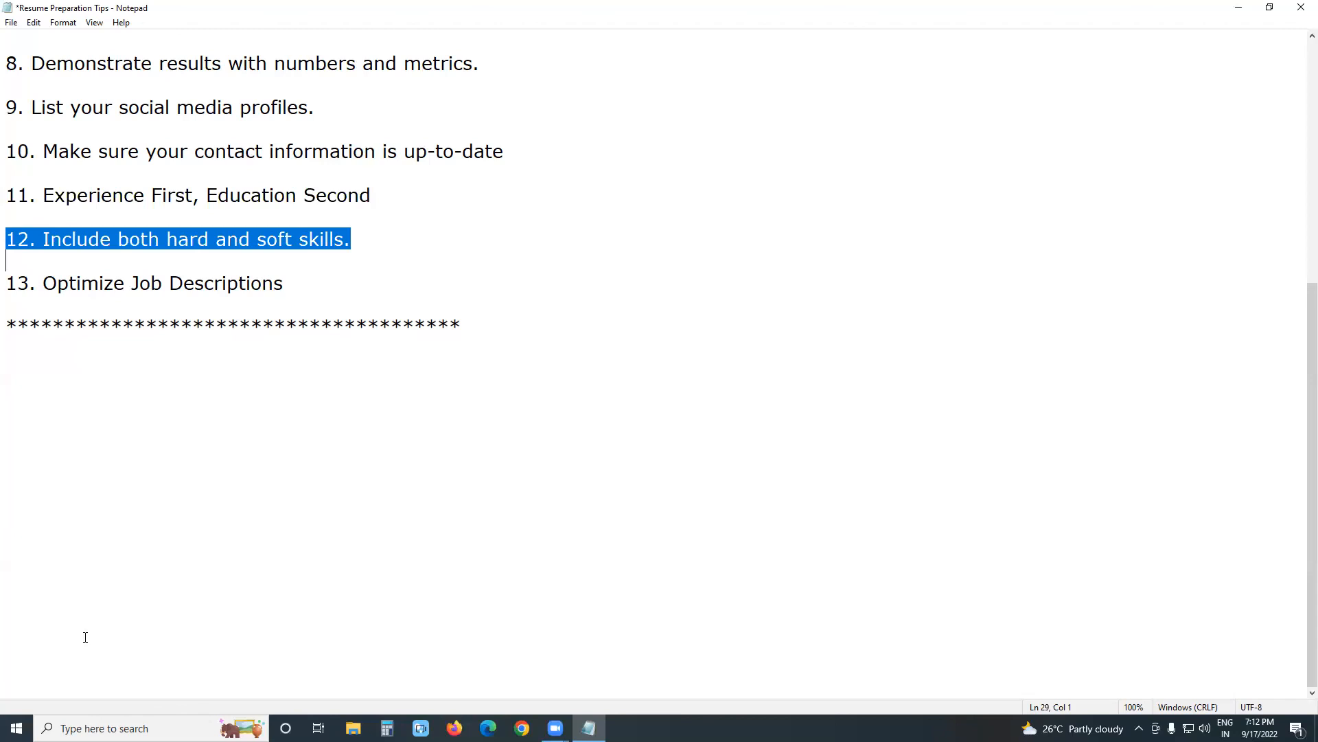
mouse_move(7, 490)
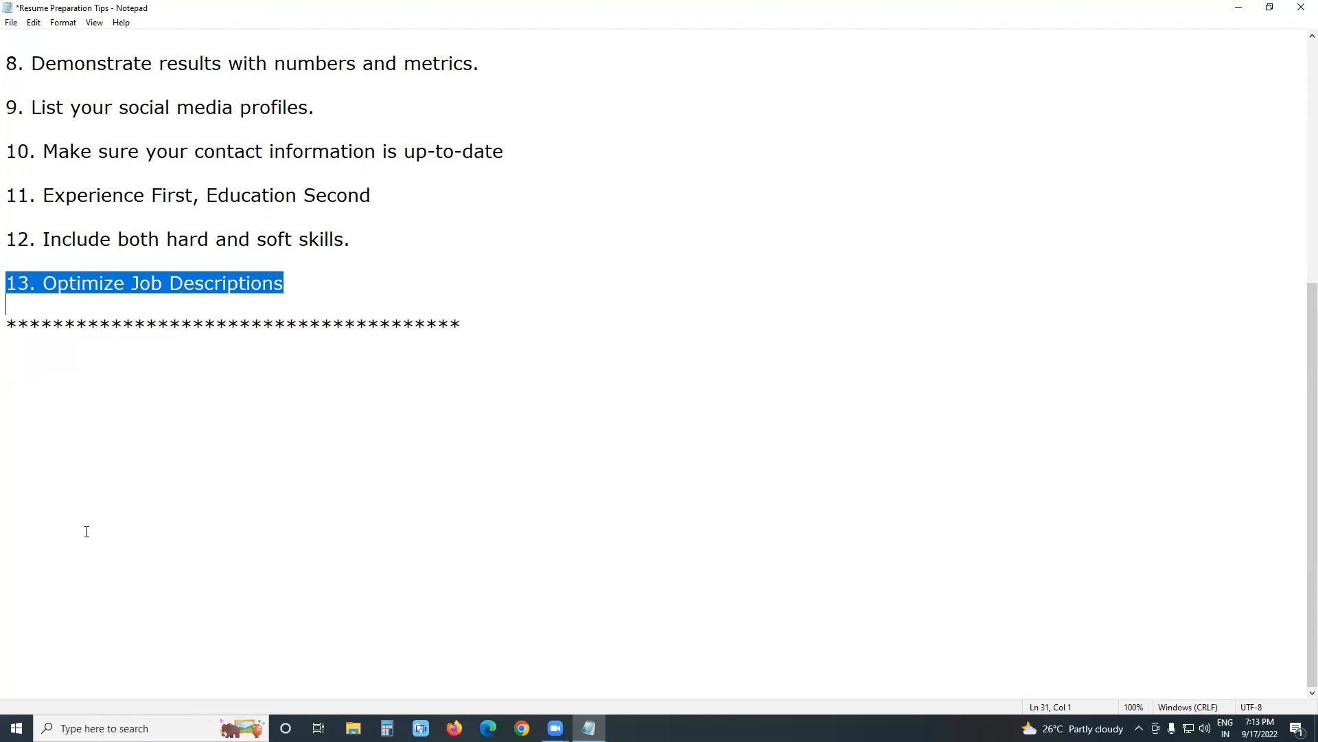
mouse_move(570, 30)
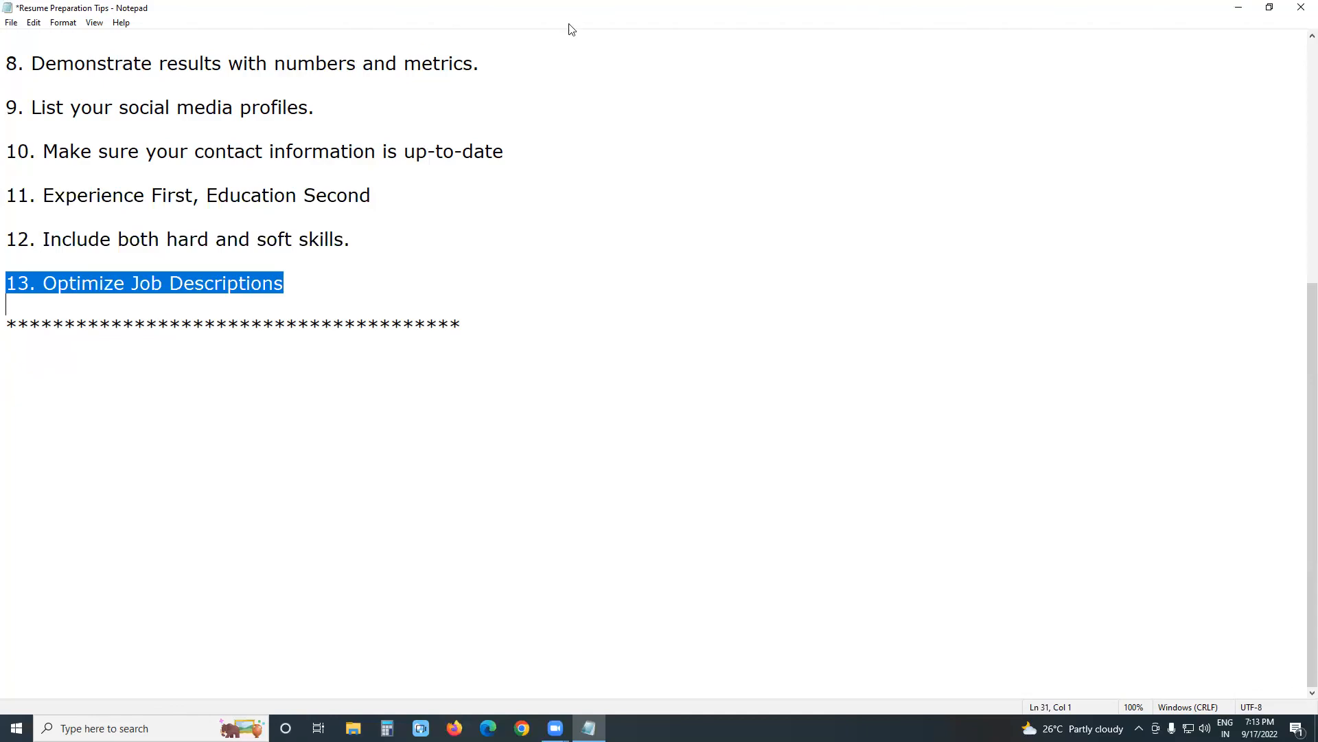